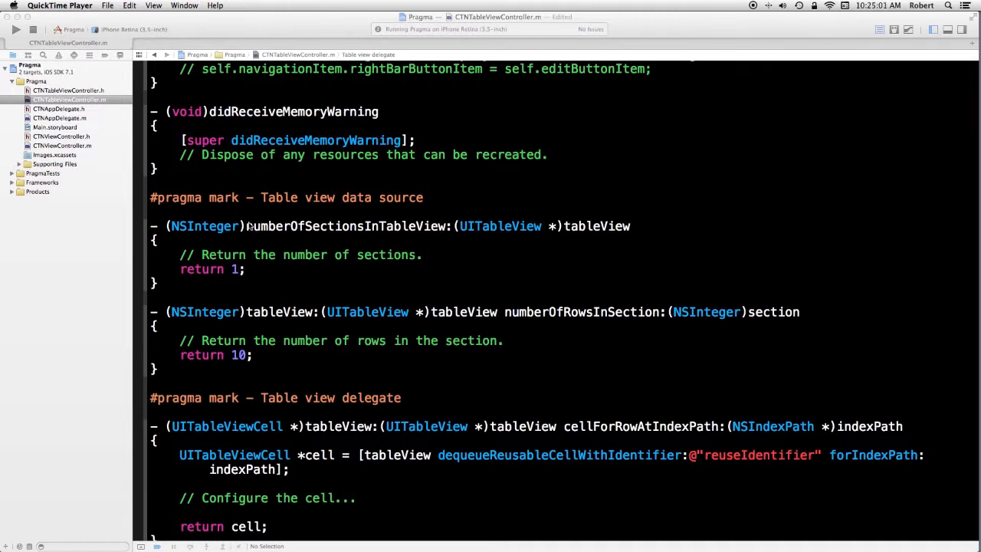
{"action": "mouse_move", "coordinate": [279, 212]}
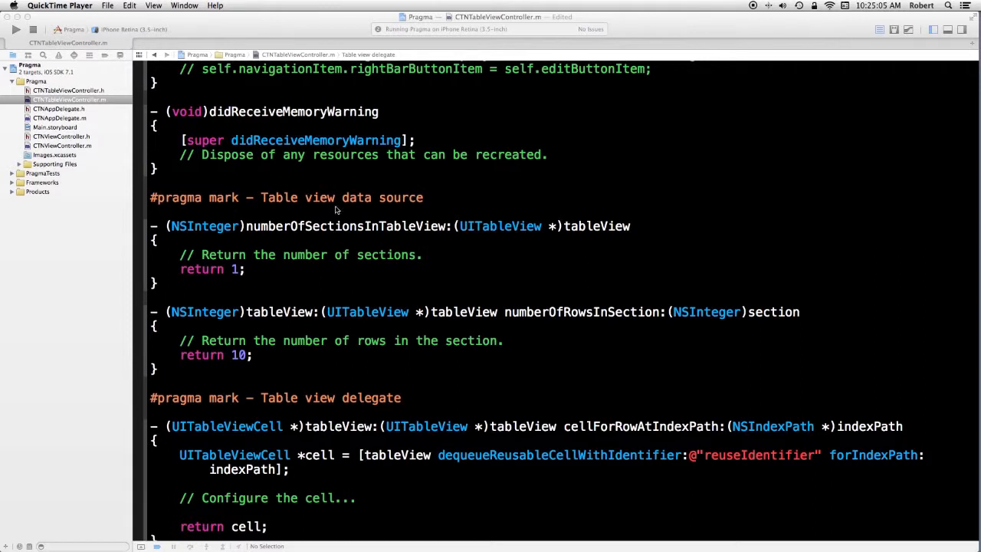
Step: Locate the Show Document Items shortcut in Key Bindings, then dismiss the preferences window
{"action": "scroll", "scroll_direction": "down", "scroll_amount": 3}
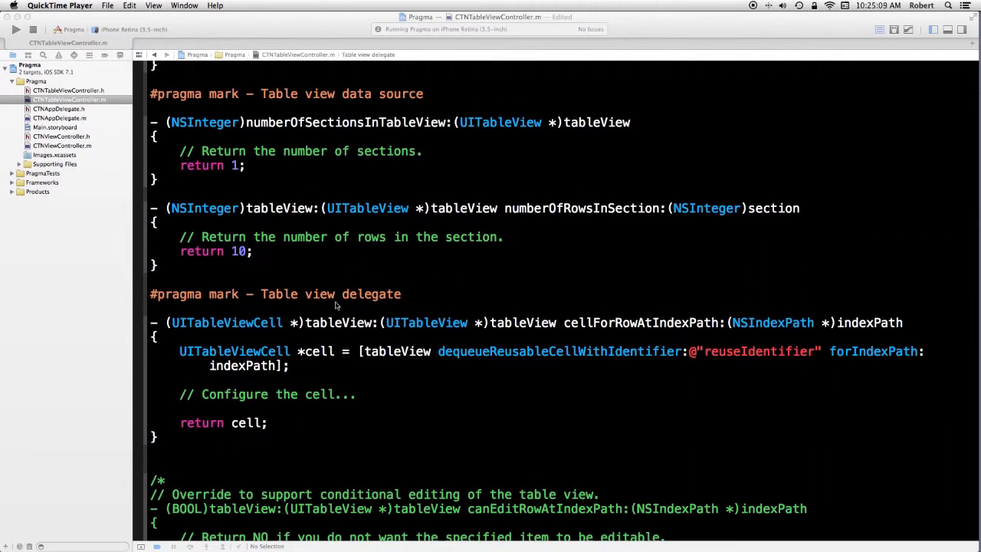
{"action": "mouse_move", "coordinate": [350, 267]}
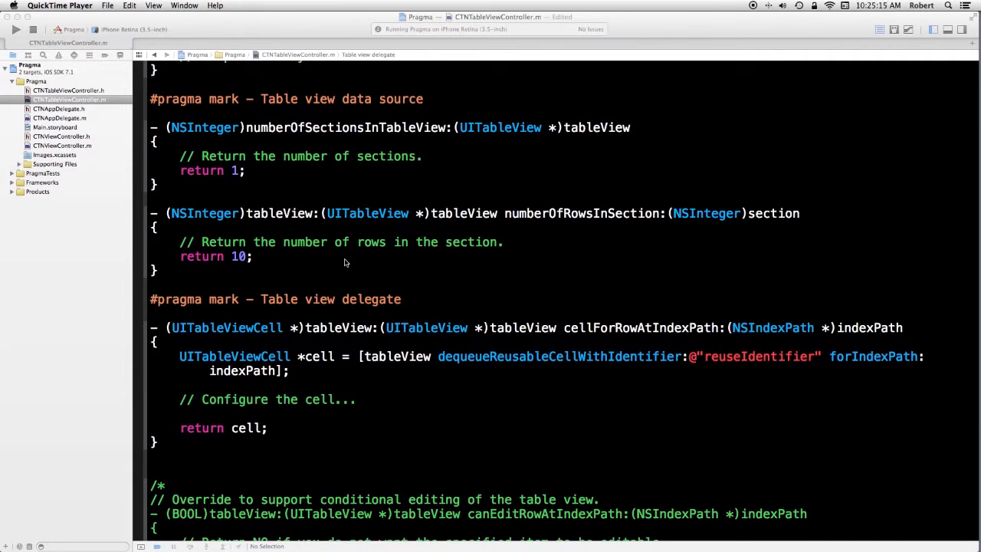
{"action": "mouse_move", "coordinate": [319, 167]}
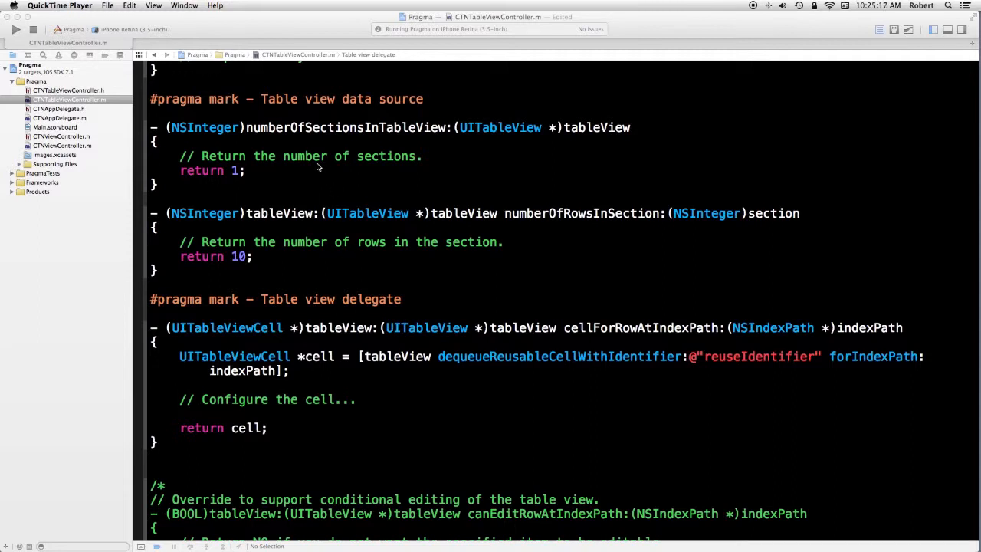
{"action": "mouse_move", "coordinate": [359, 99]}
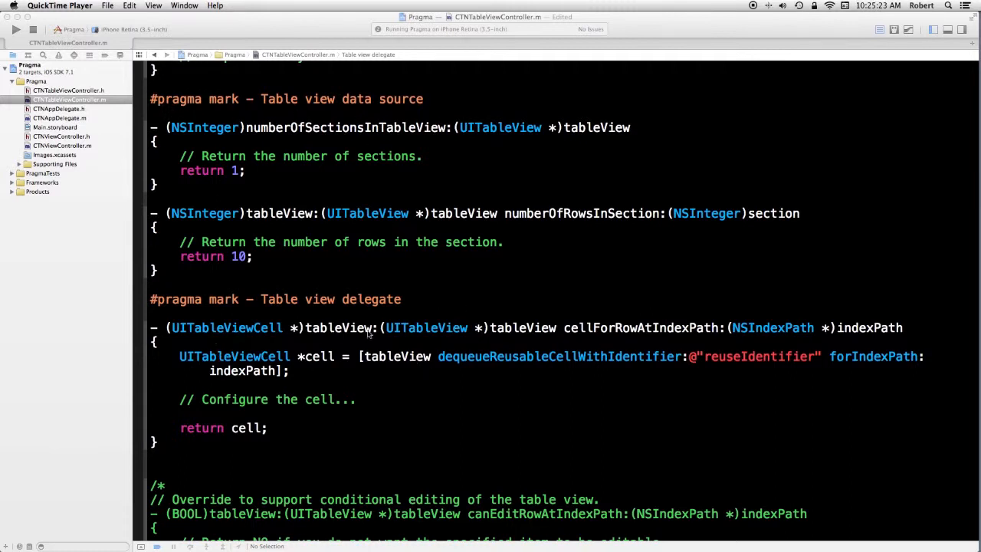
{"action": "mouse_move", "coordinate": [407, 349]}
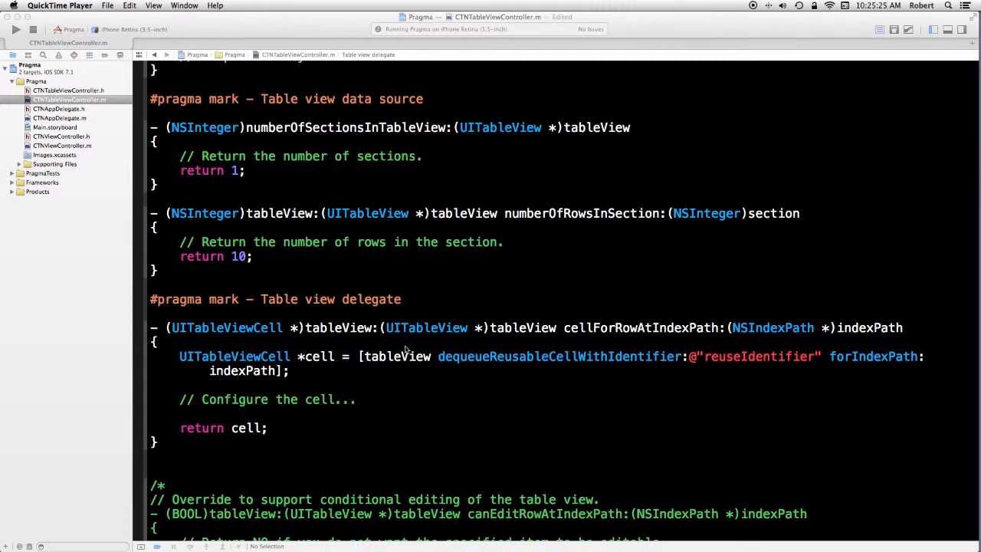
{"action": "mouse_move", "coordinate": [290, 321]}
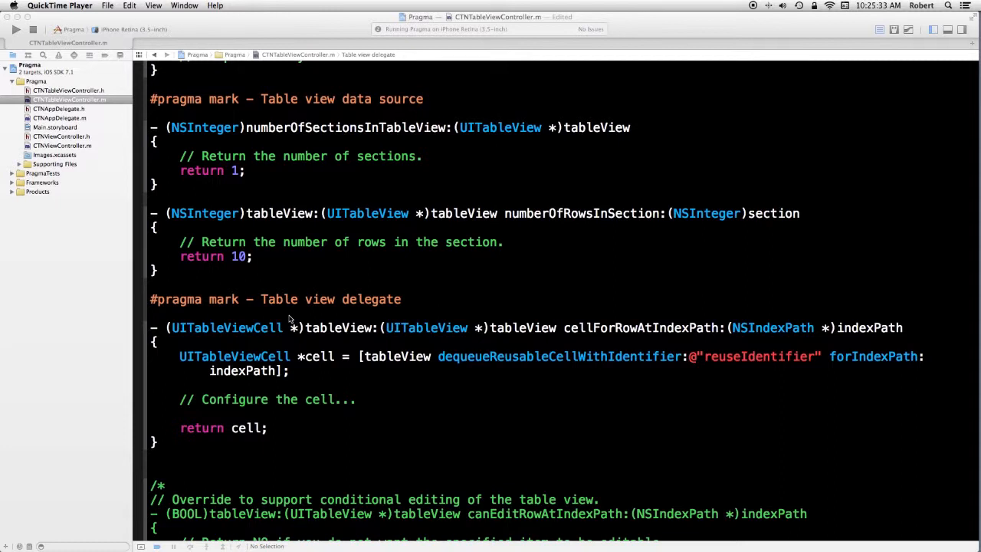
{"action": "mouse_move", "coordinate": [334, 251]}
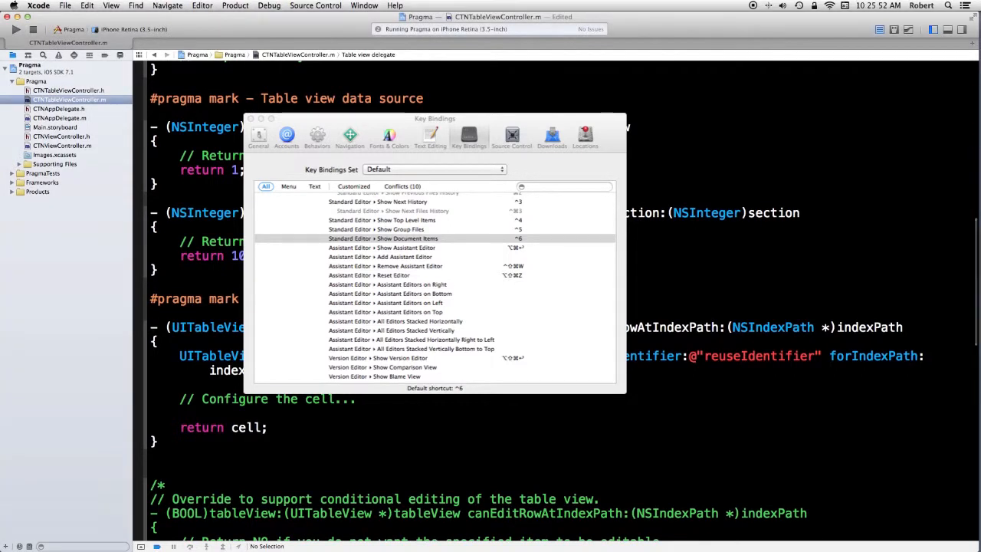
{"action": "left_click", "coordinate": [368, 55]}
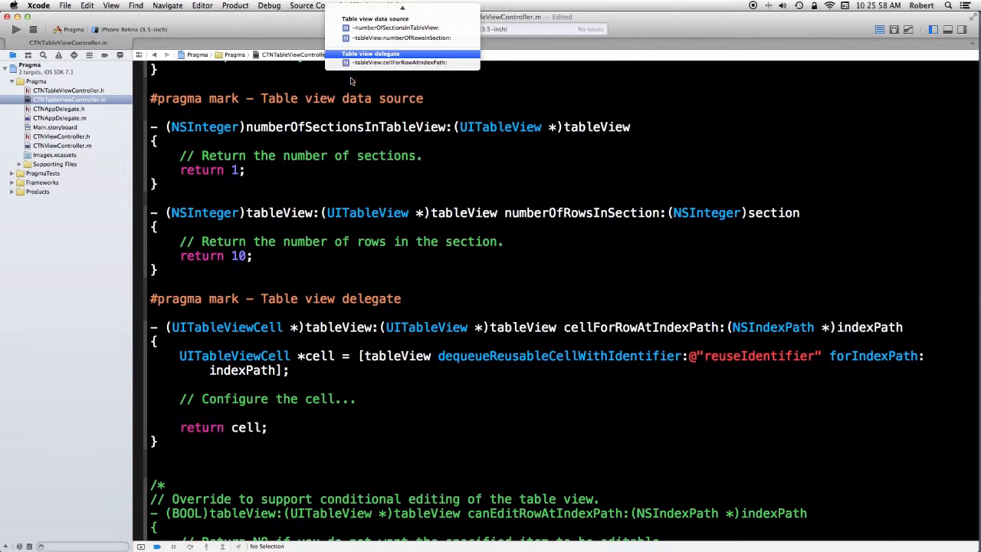
{"action": "mouse_move", "coordinate": [391, 61]}
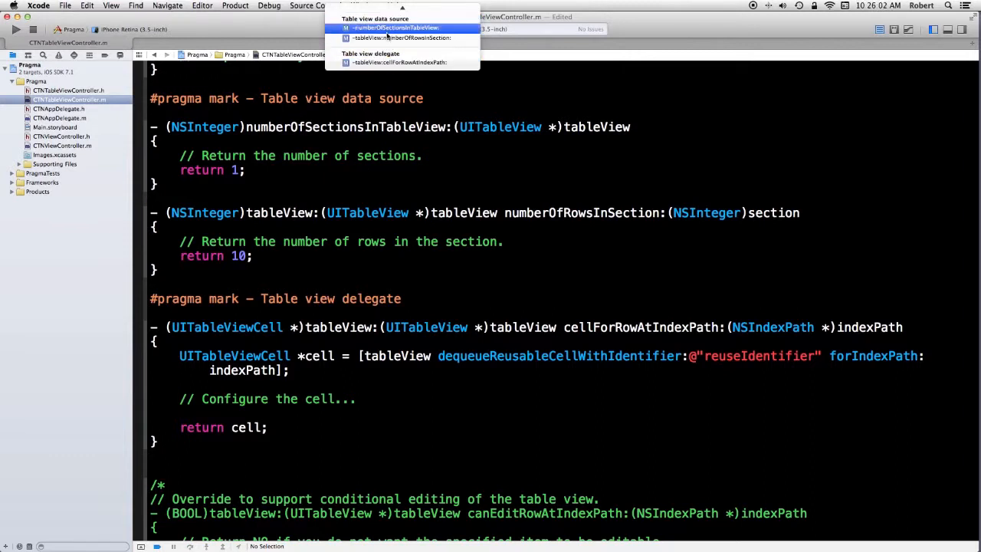
{"action": "mouse_move", "coordinate": [402, 73]}
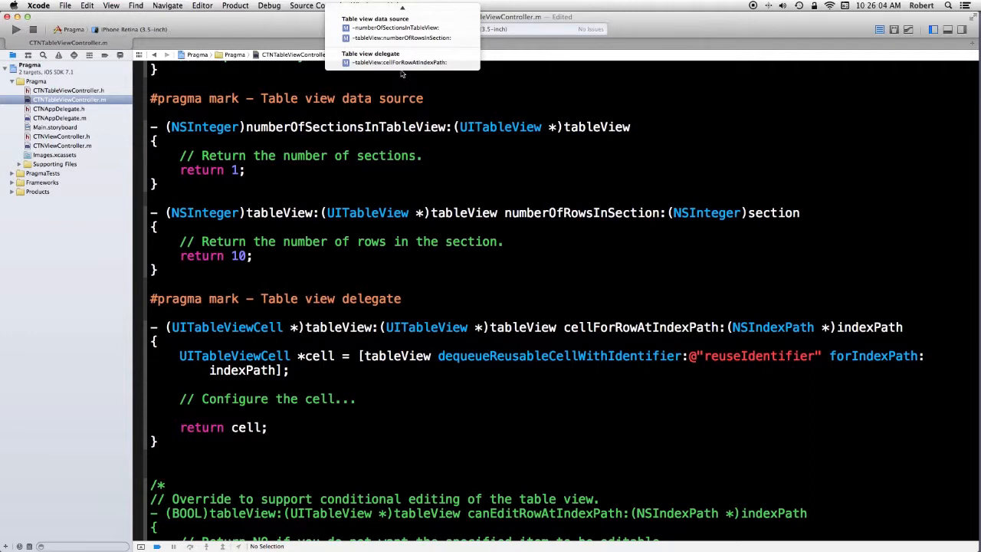
{"action": "mouse_move", "coordinate": [399, 62]}
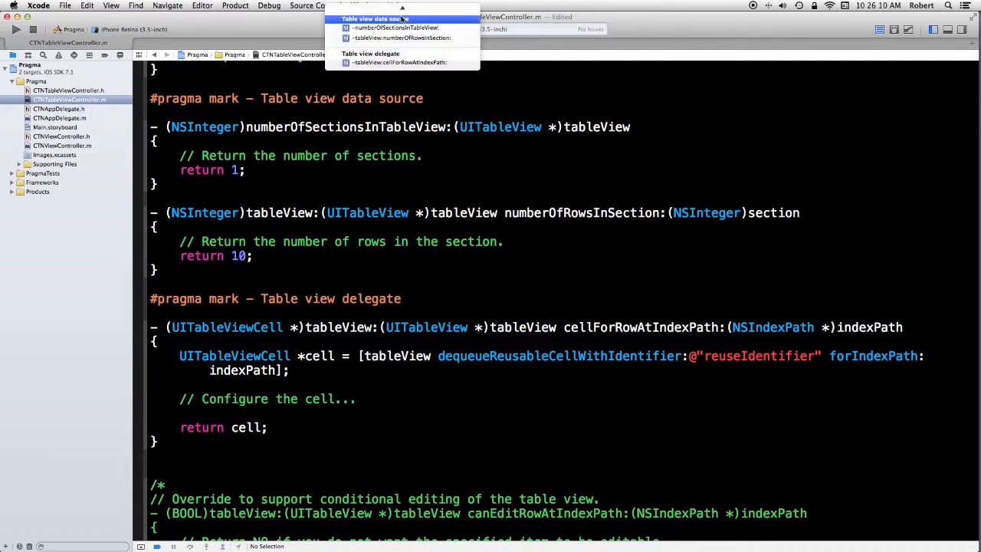
{"action": "mouse_move", "coordinate": [399, 61]}
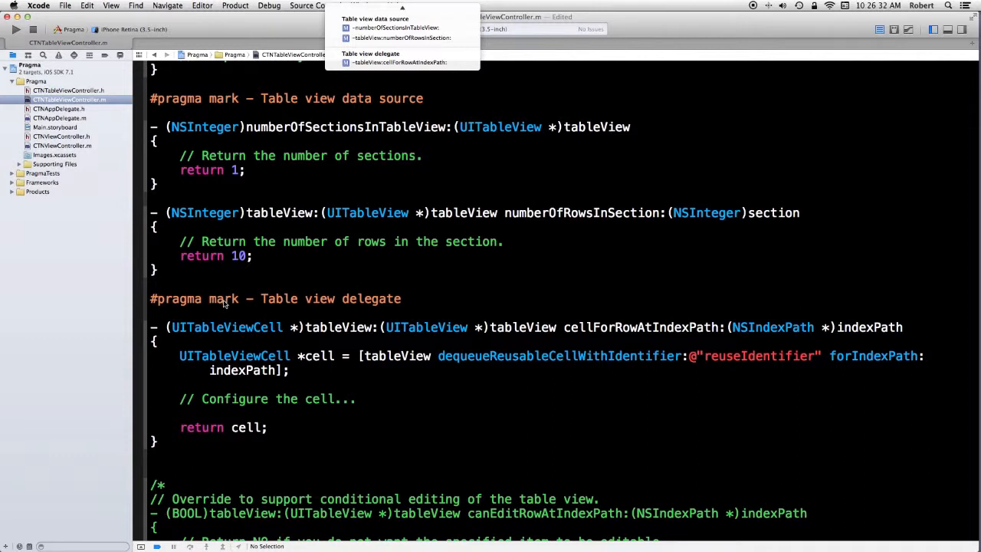
{"action": "mouse_move", "coordinate": [351, 304]}
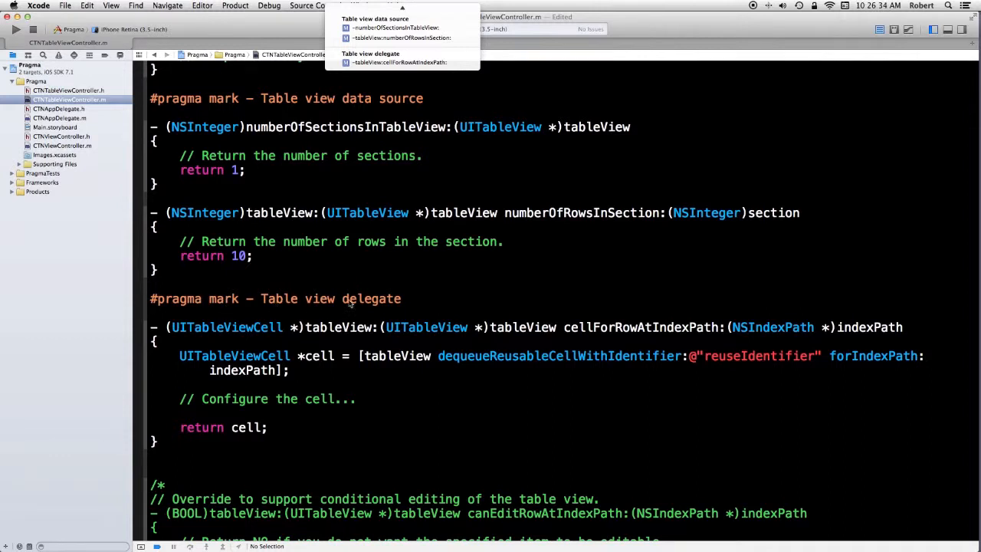
{"action": "mouse_move", "coordinate": [387, 304]}
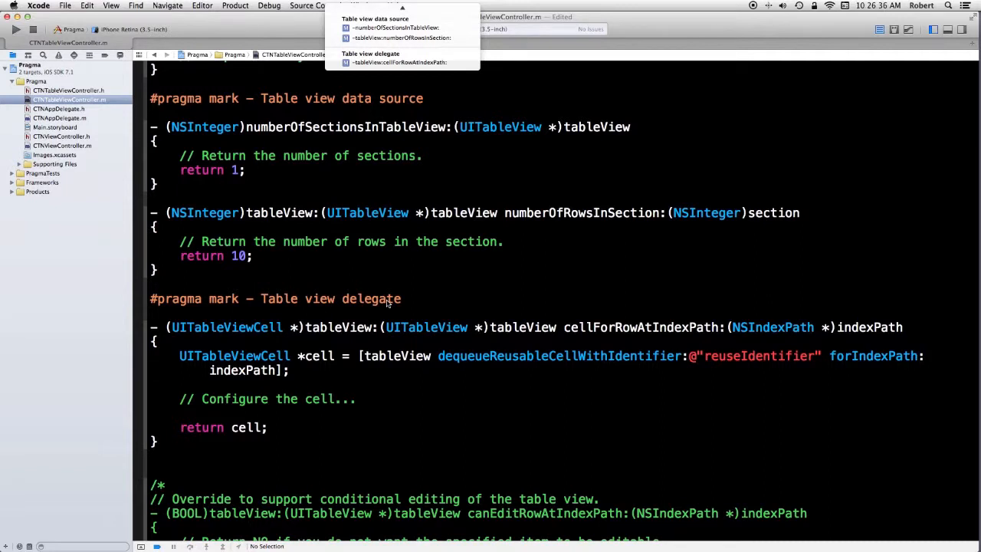
{"action": "mouse_move", "coordinate": [392, 264]}
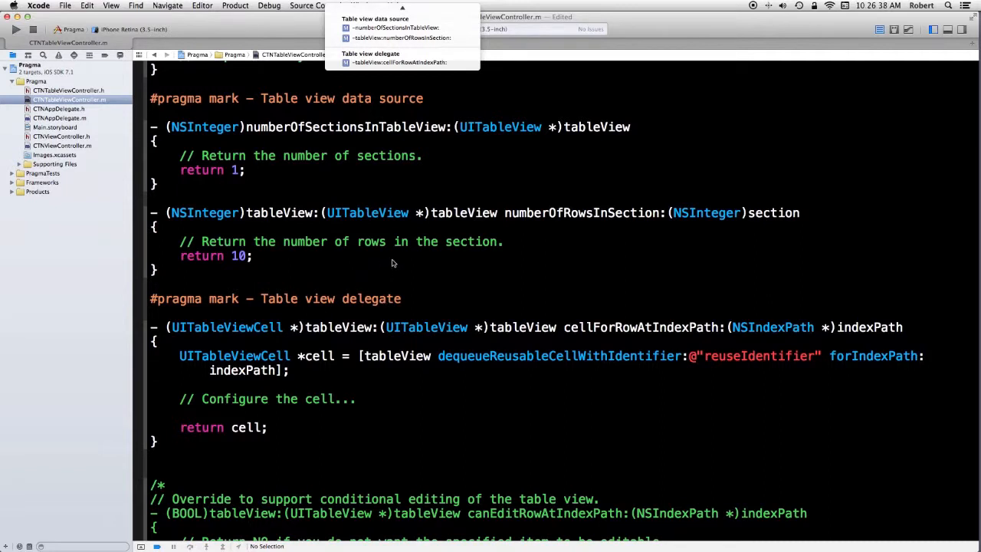